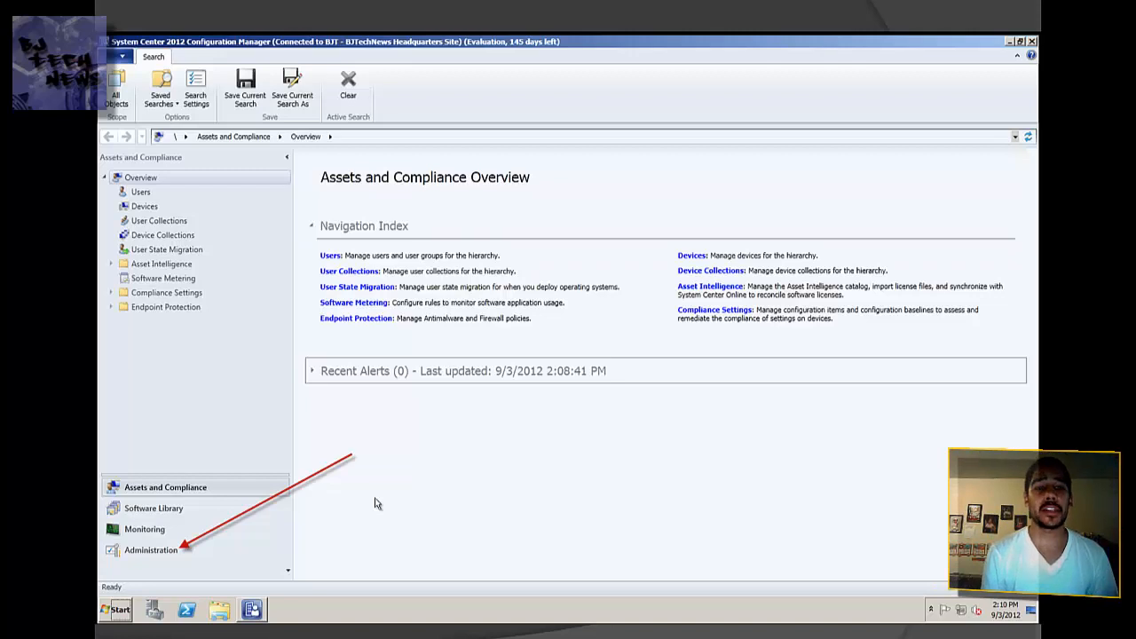
# - Show the empty Migration Jobs list under Administration > Migration
pyautogui.click(150, 549)
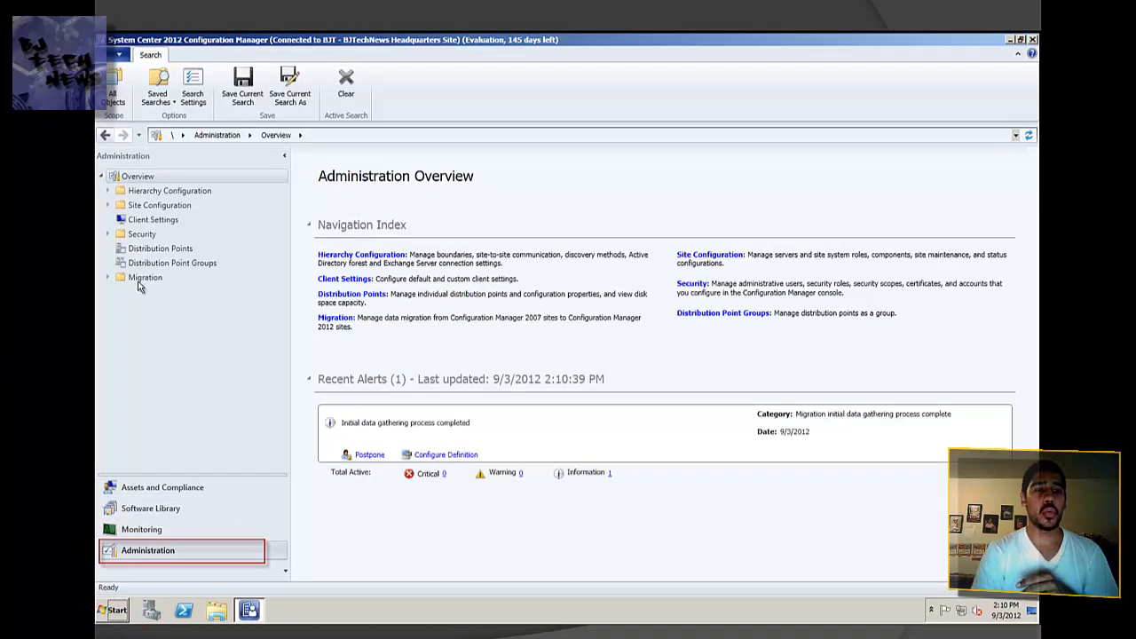
pyautogui.click(162, 304)
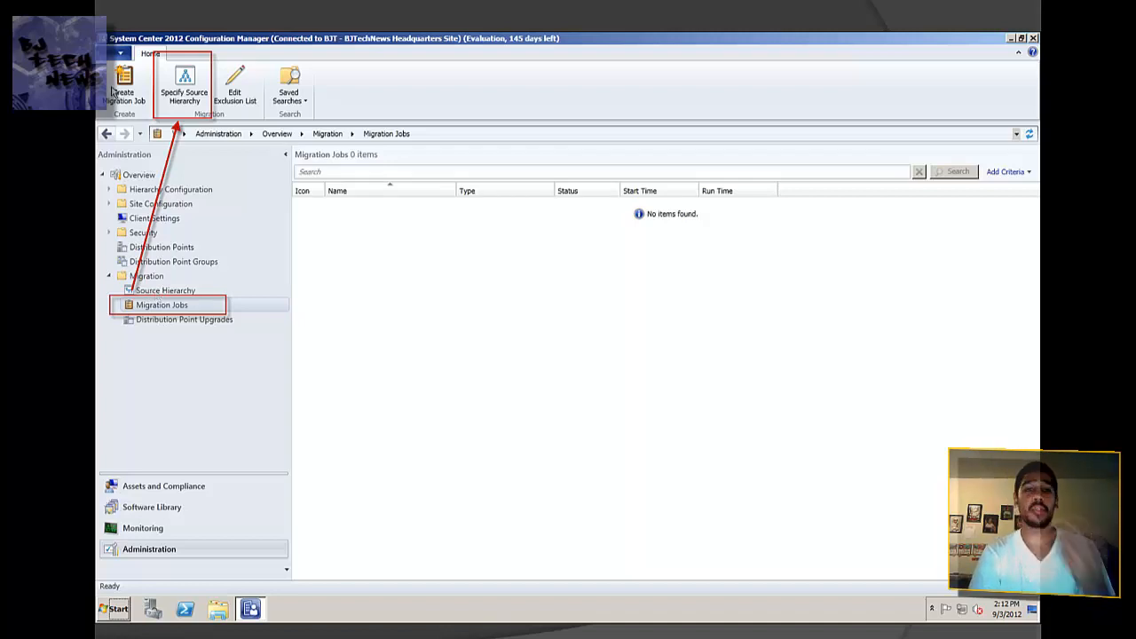
# - Add bj-sccm.bjtech.local as the ConfigMgr 2007 source hierarchy and gather its 57 objects
pyautogui.click(184, 84)
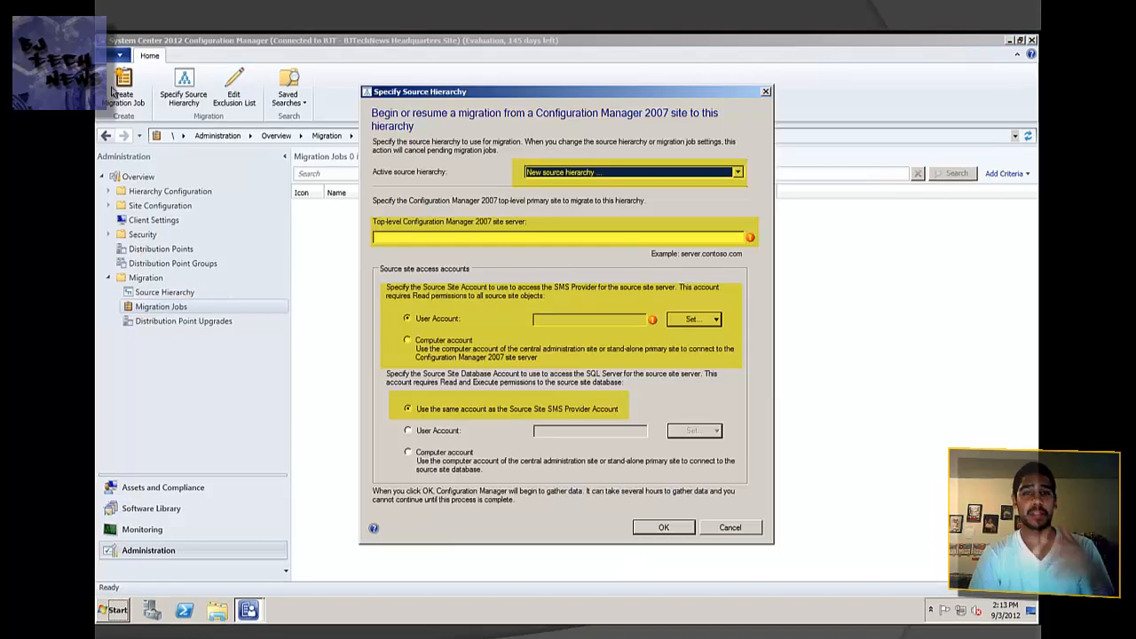
pyautogui.moveTo(627, 252)
pyautogui.write('bj-sccm.bjtech.local')
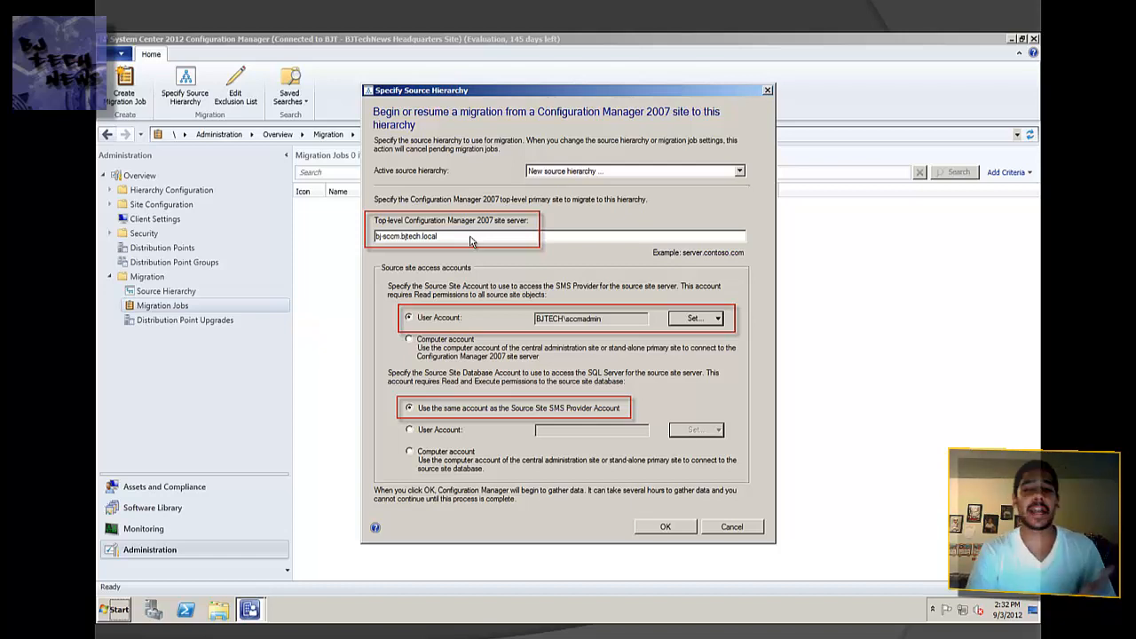
pyautogui.moveTo(590, 322)
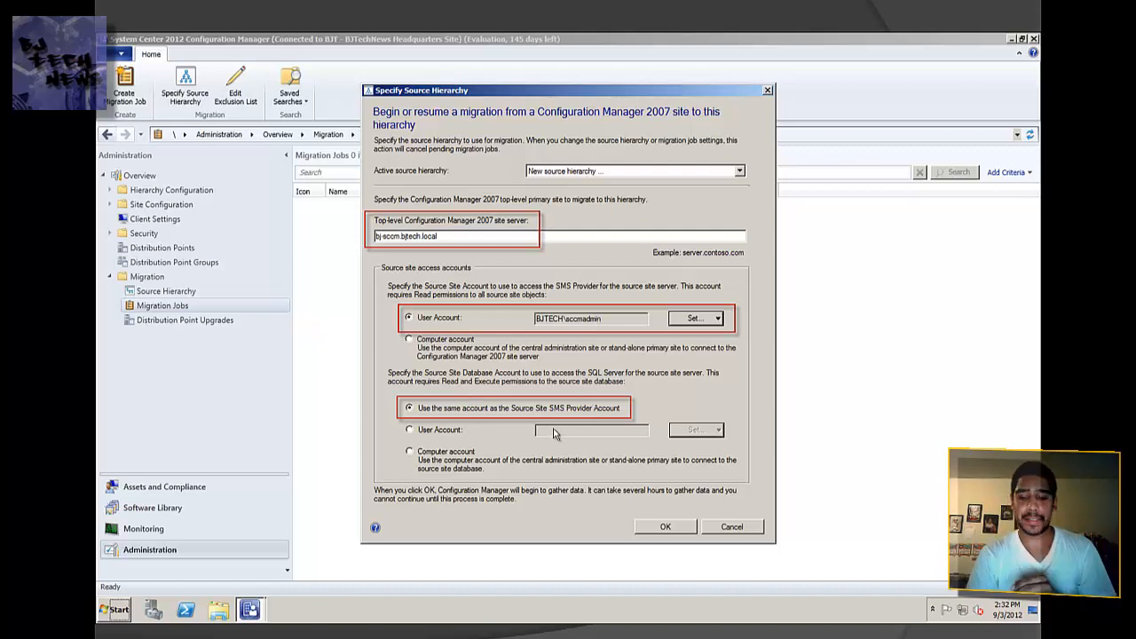
pyautogui.click(664, 526)
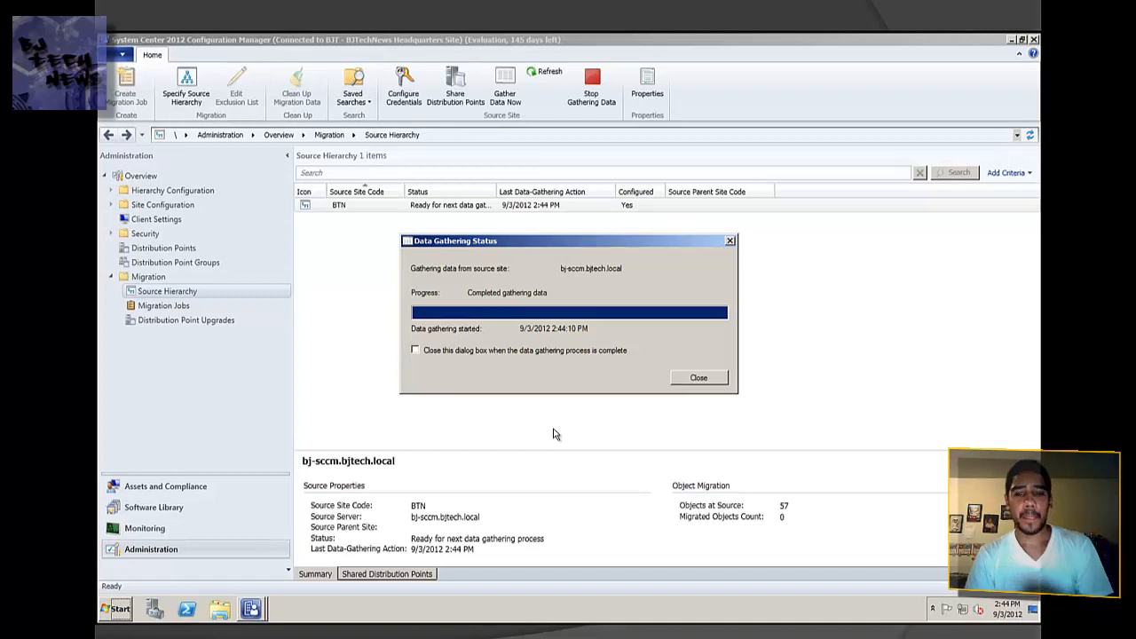
# - Dismiss data gathering status and view BTN site properties with its 4-hour gathering interval
pyautogui.click(697, 377)
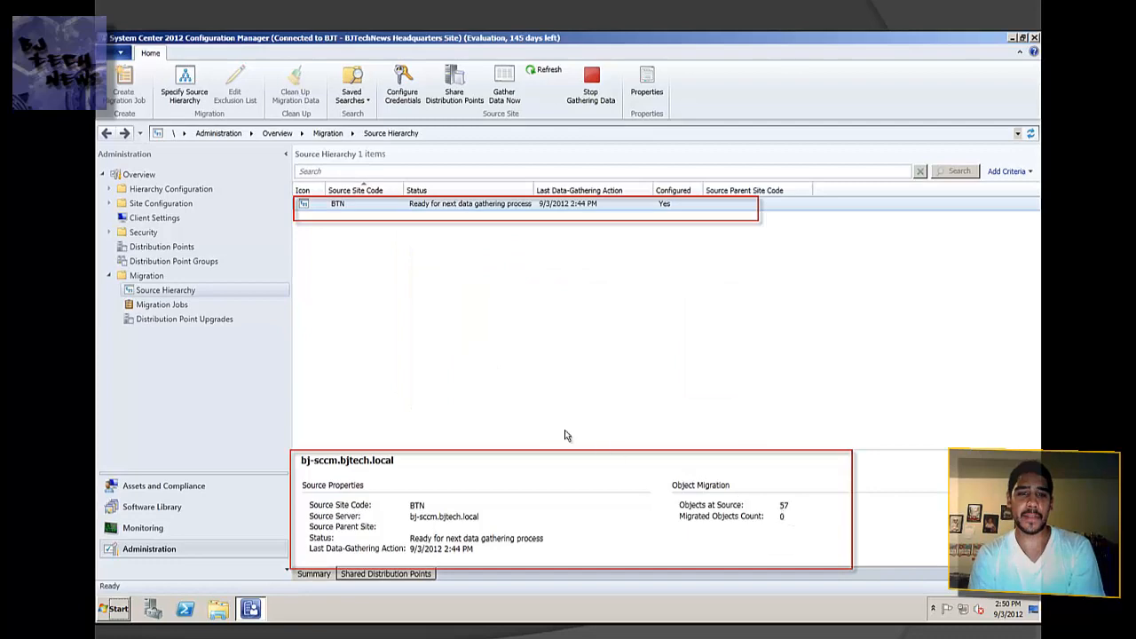
pyautogui.rightClick(337, 202)
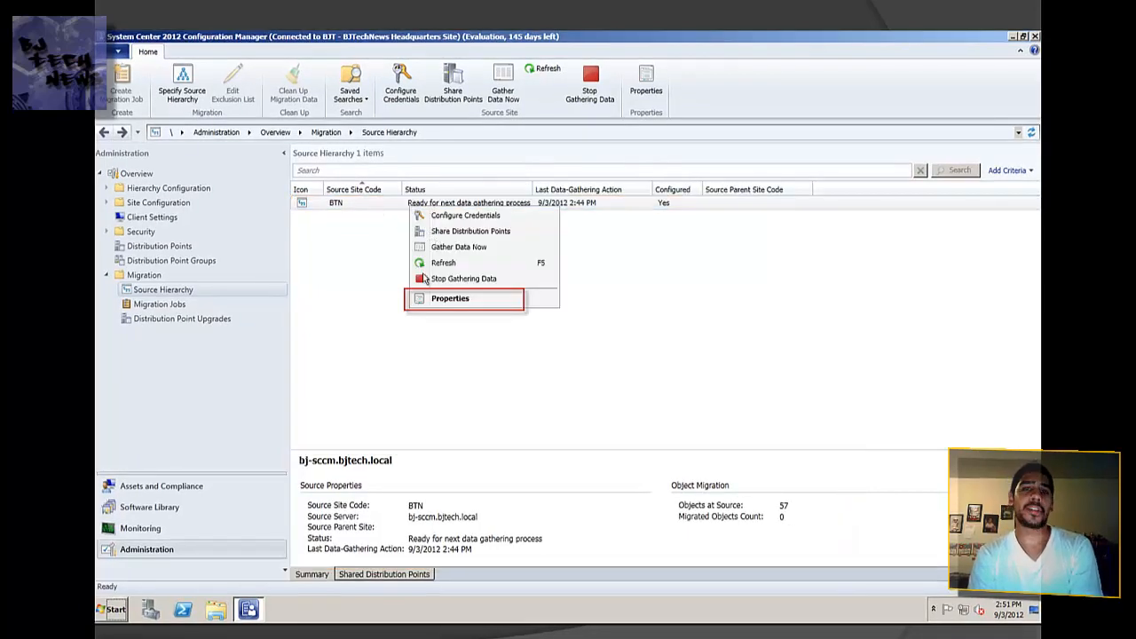
pyautogui.click(450, 298)
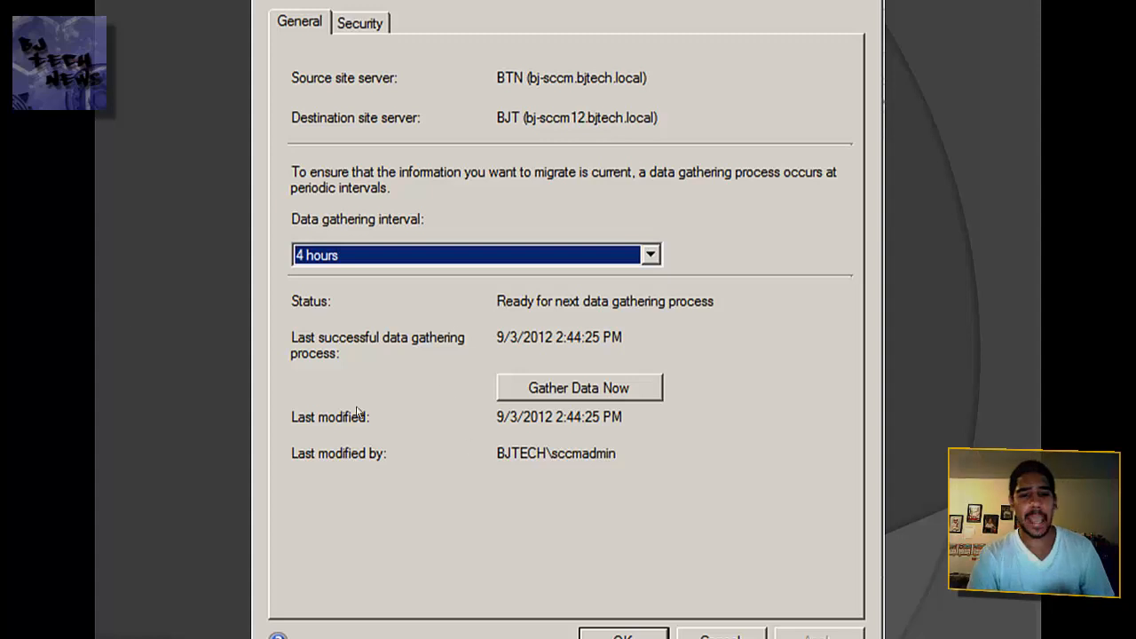
pyautogui.moveTo(565, 407)
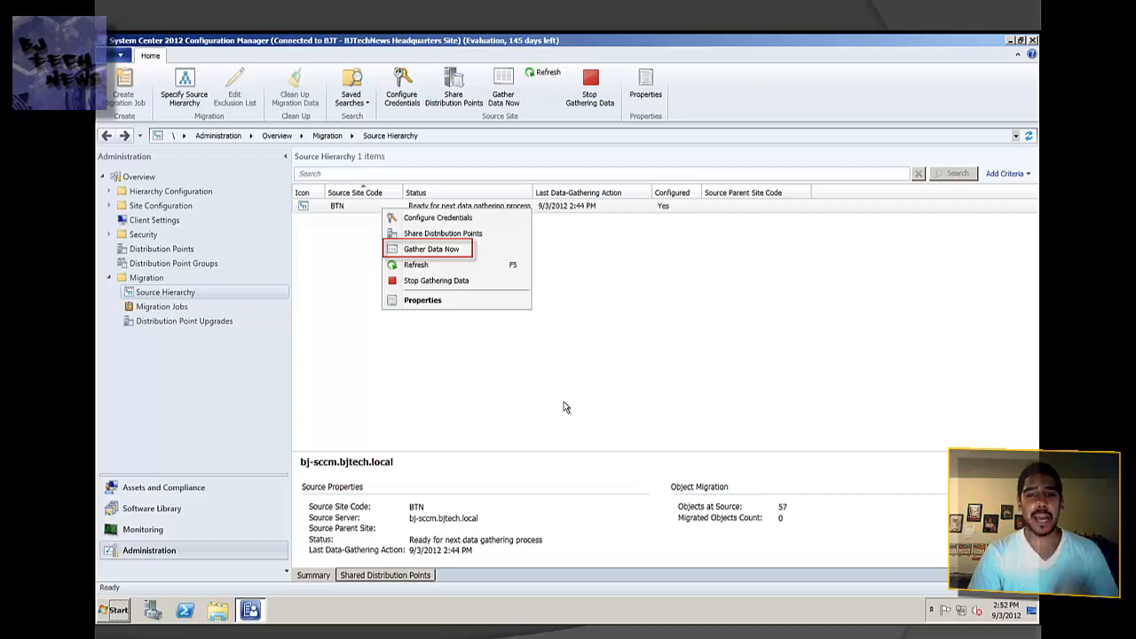
# - Gather fresh data from BTN and begin a migration job of boundaries and software packages
pyautogui.click(160, 306)
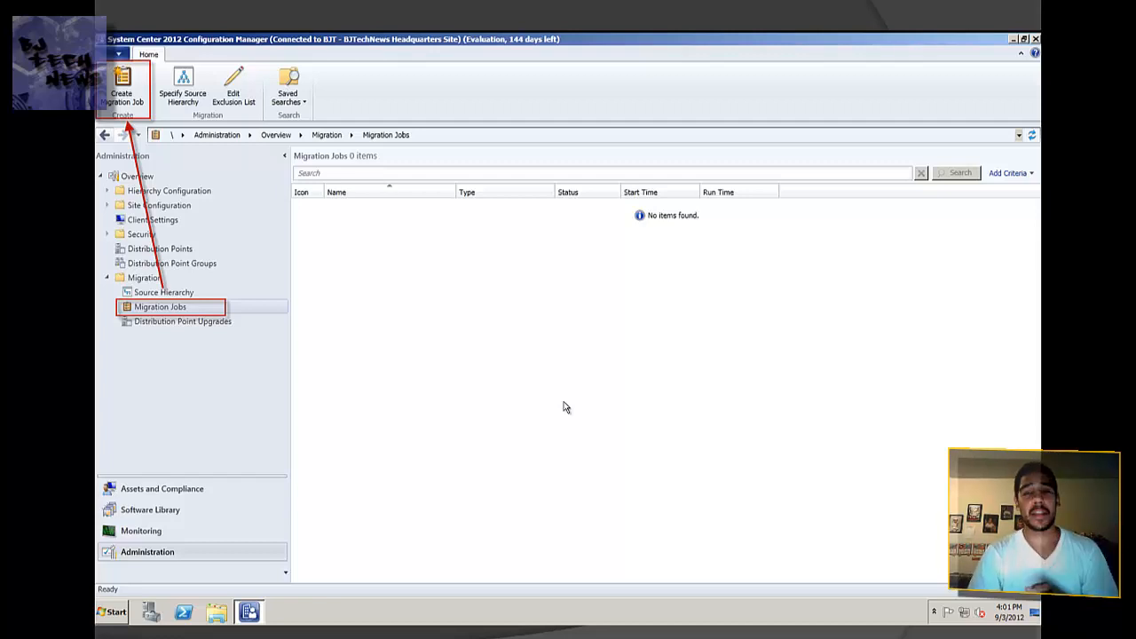
pyautogui.click(121, 89)
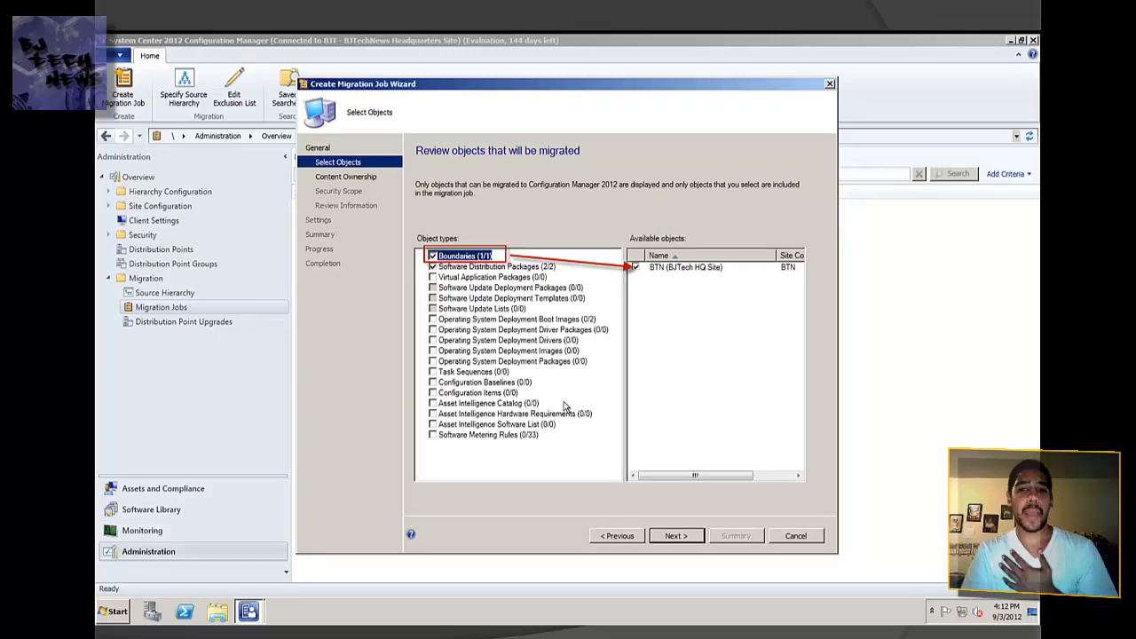
# - Check selected packages, pass content ownership, security scope and review, and run the job now
pyautogui.click(495, 266)
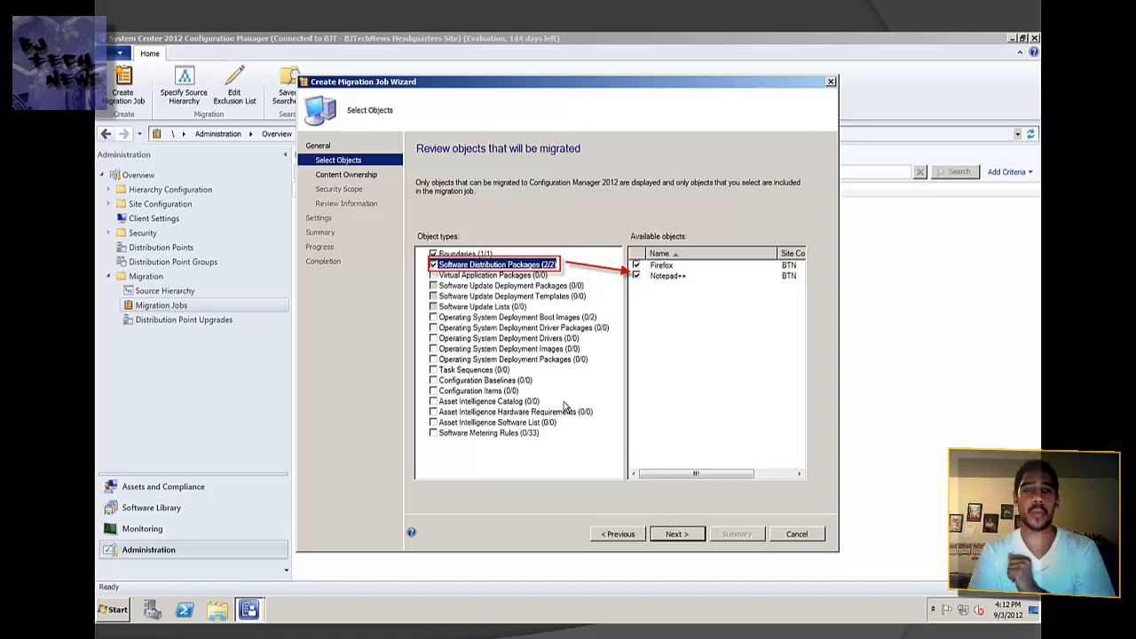
pyautogui.click(676, 533)
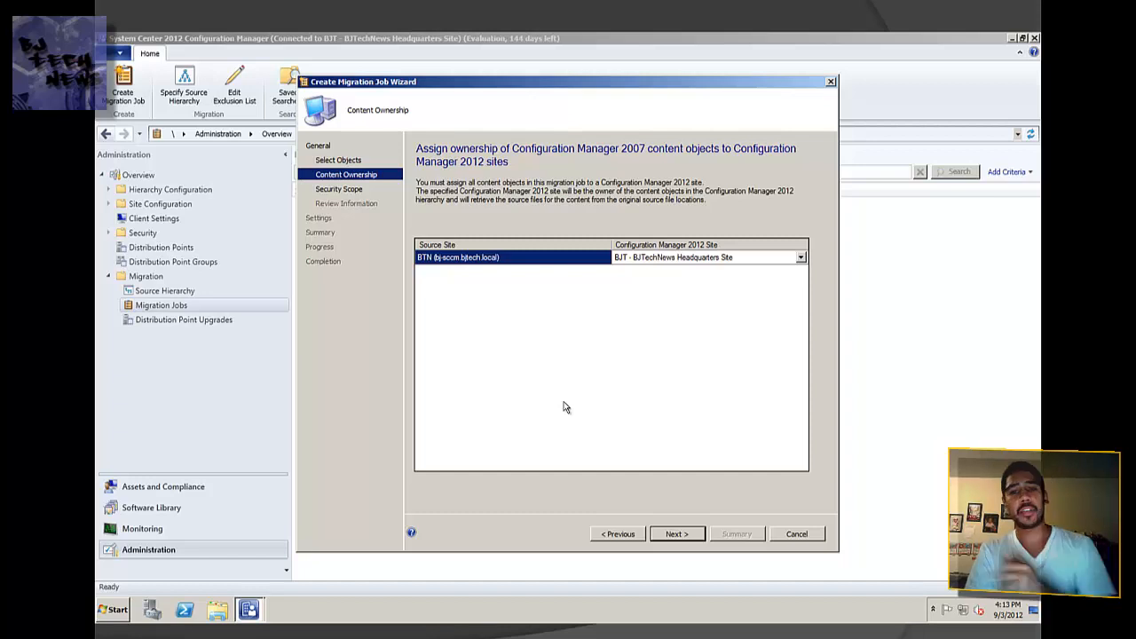
pyautogui.click(676, 533)
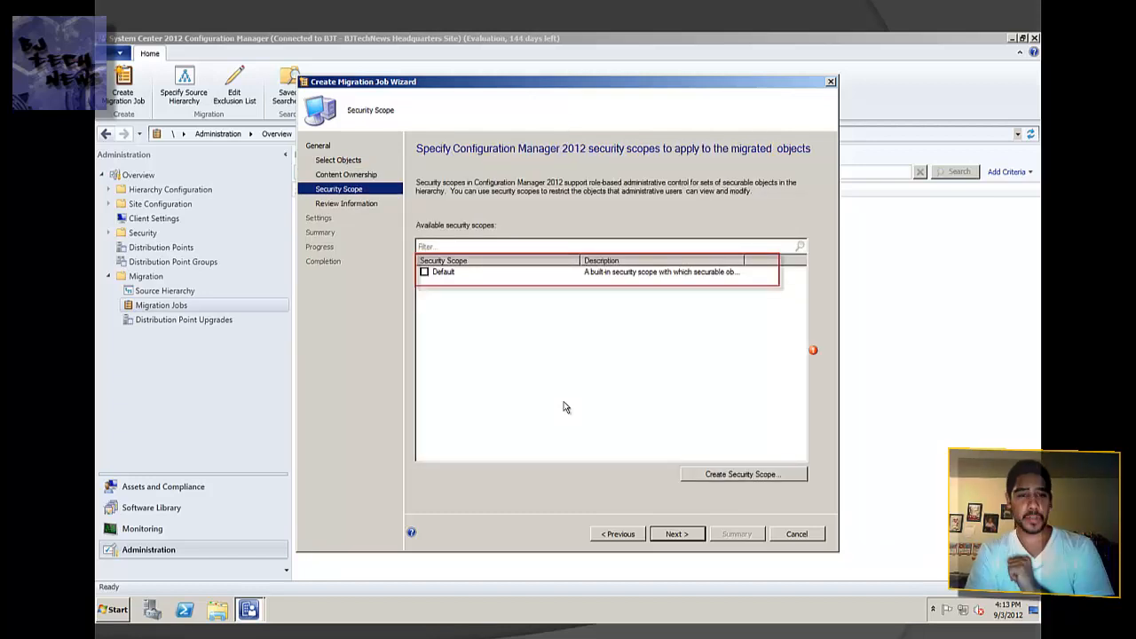
pyautogui.click(676, 534)
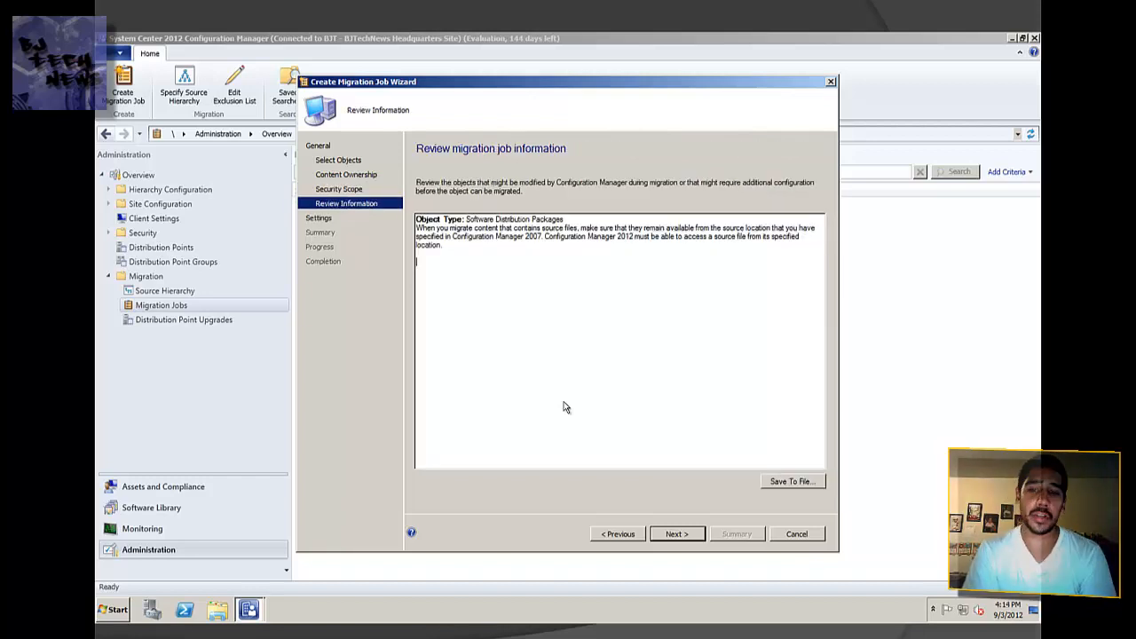
pyautogui.click(676, 533)
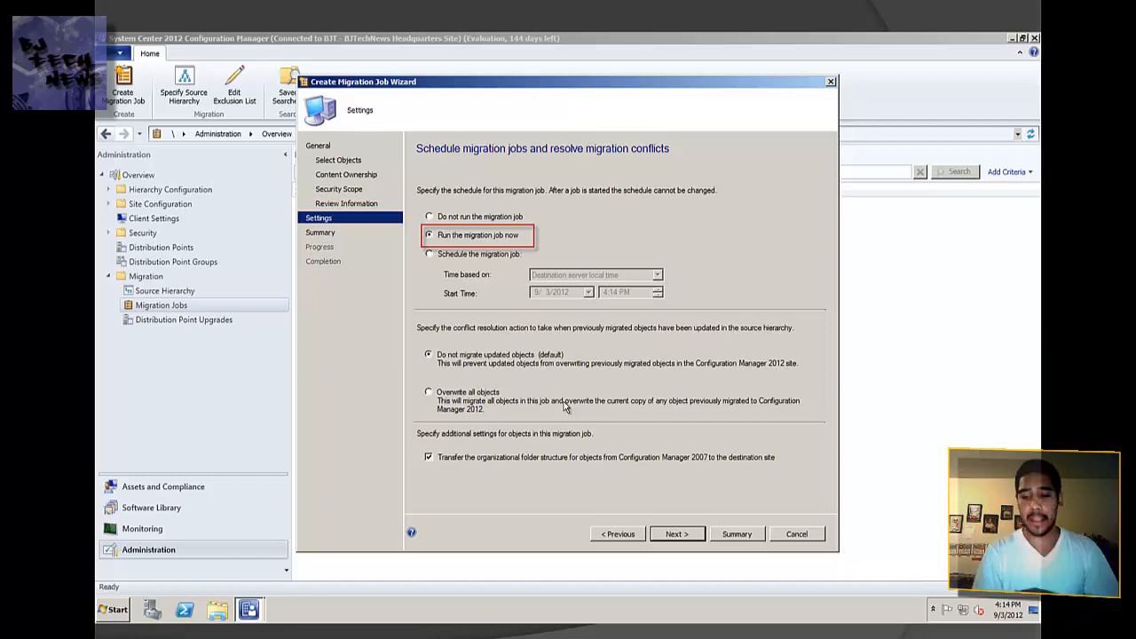
pyautogui.click(676, 533)
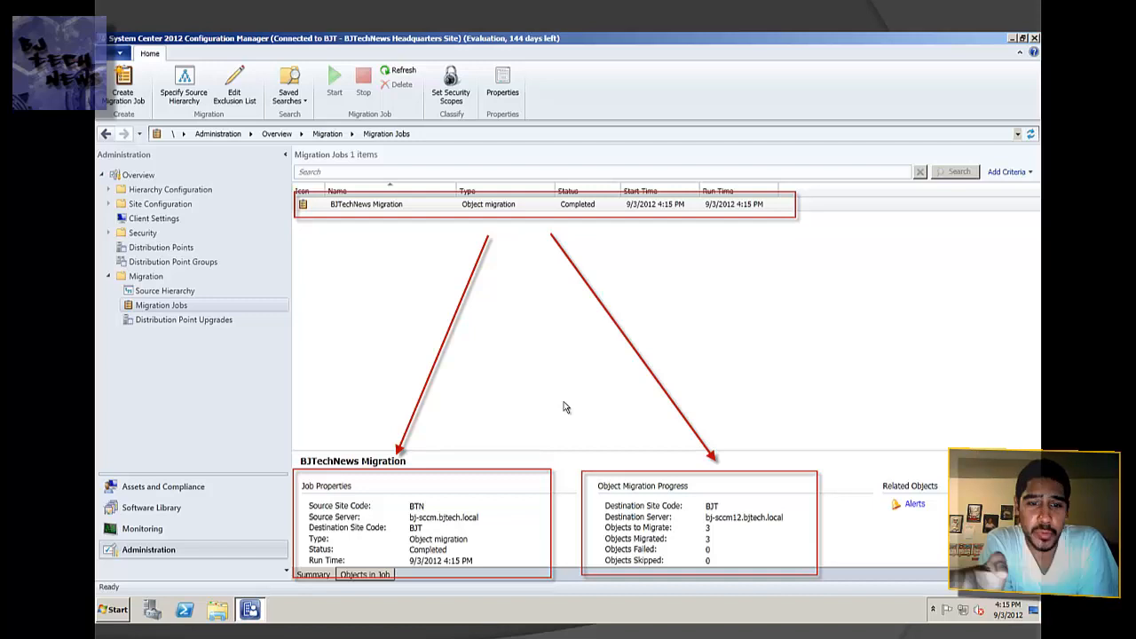
pyautogui.moveTo(417, 588)
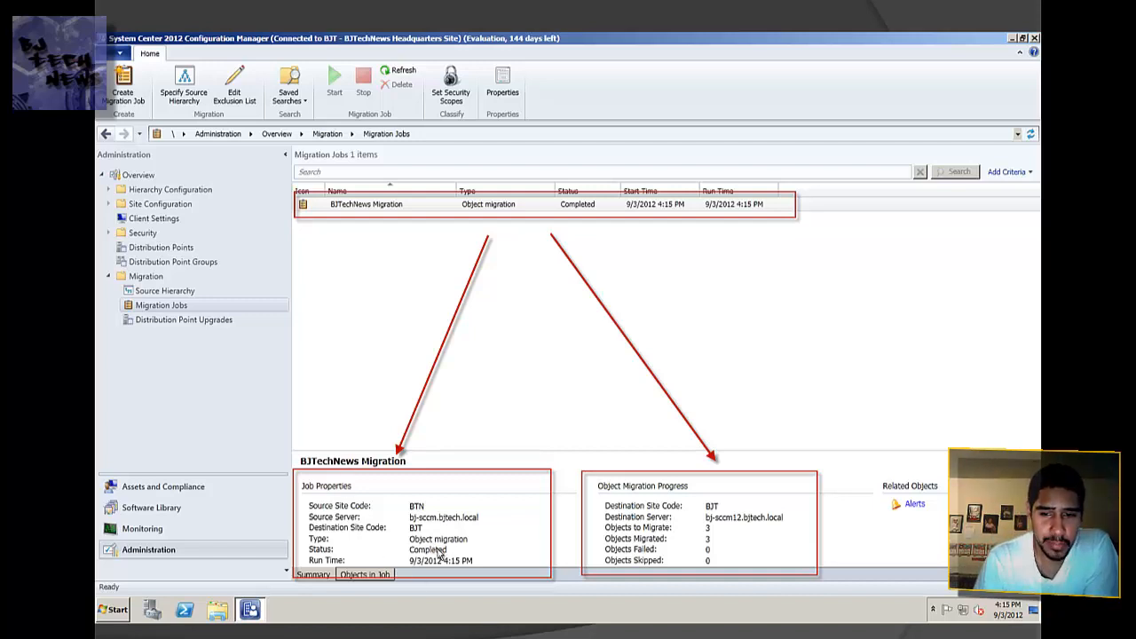
pyautogui.moveTo(710, 538)
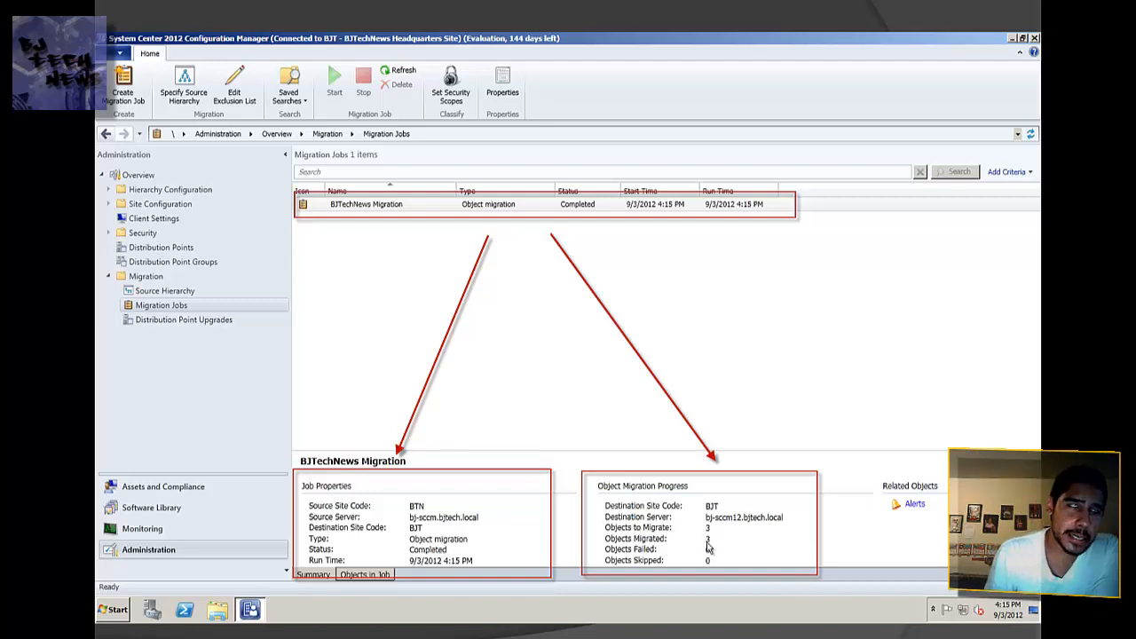
# - Recheck the wizard pages, create the migration job, and close the completed wizard
pyautogui.click(122, 84)
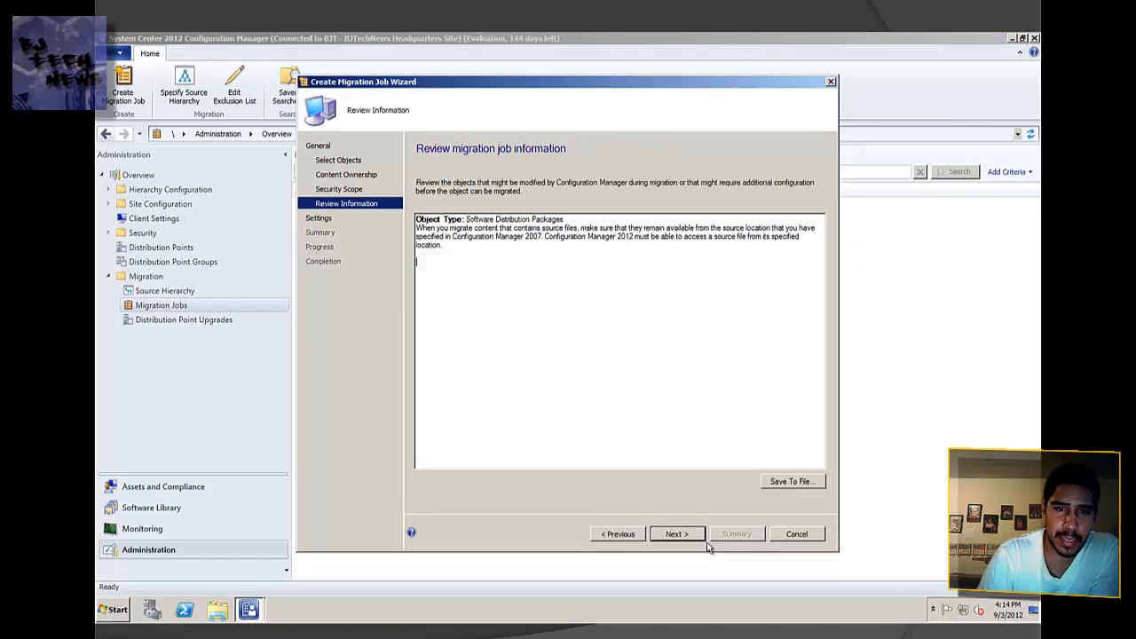
pyautogui.click(618, 533)
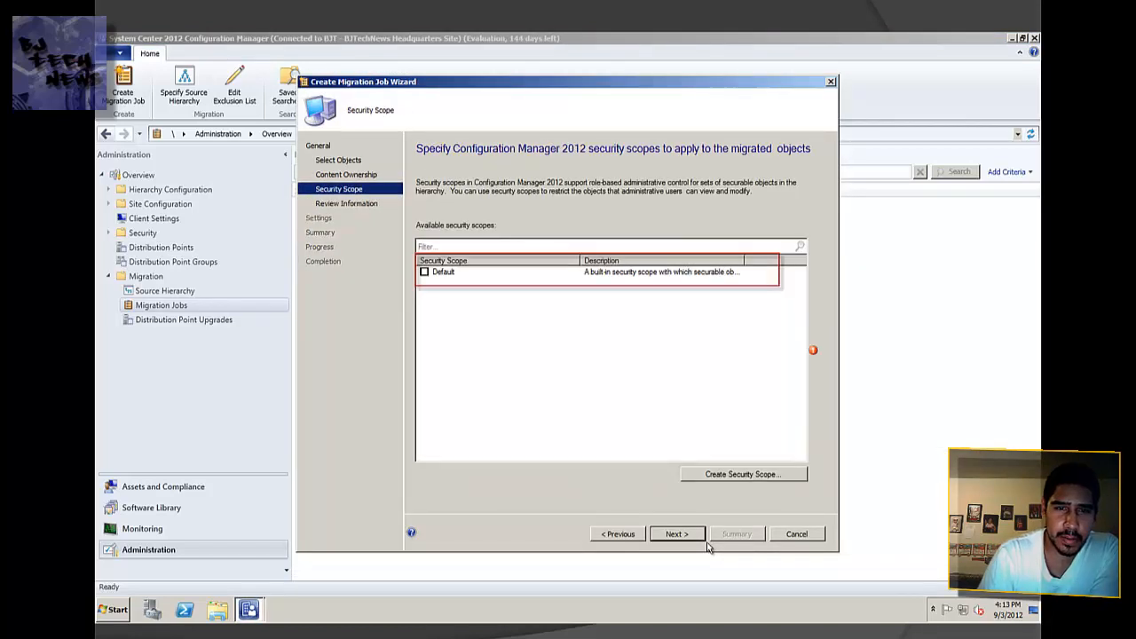
pyautogui.click(618, 533)
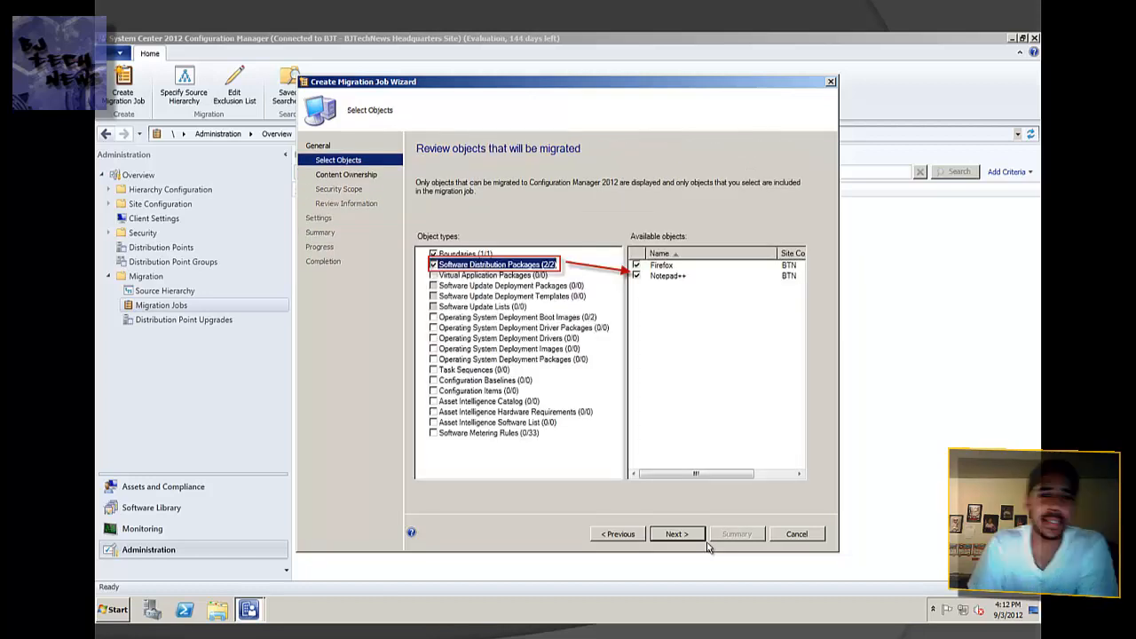
pyautogui.click(676, 533)
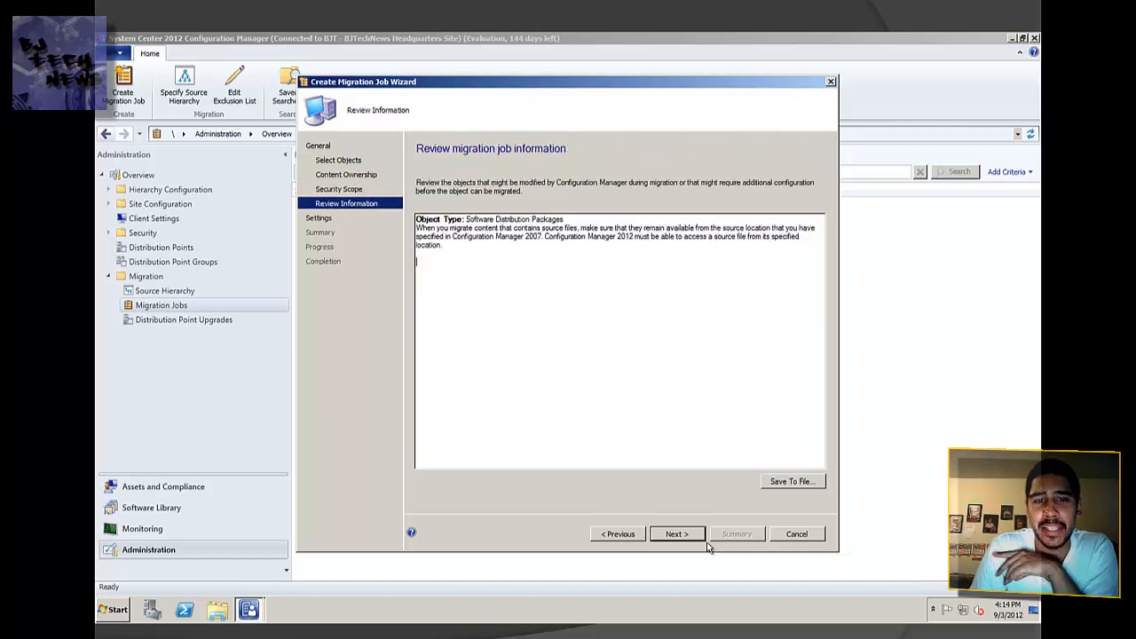
pyautogui.click(676, 534)
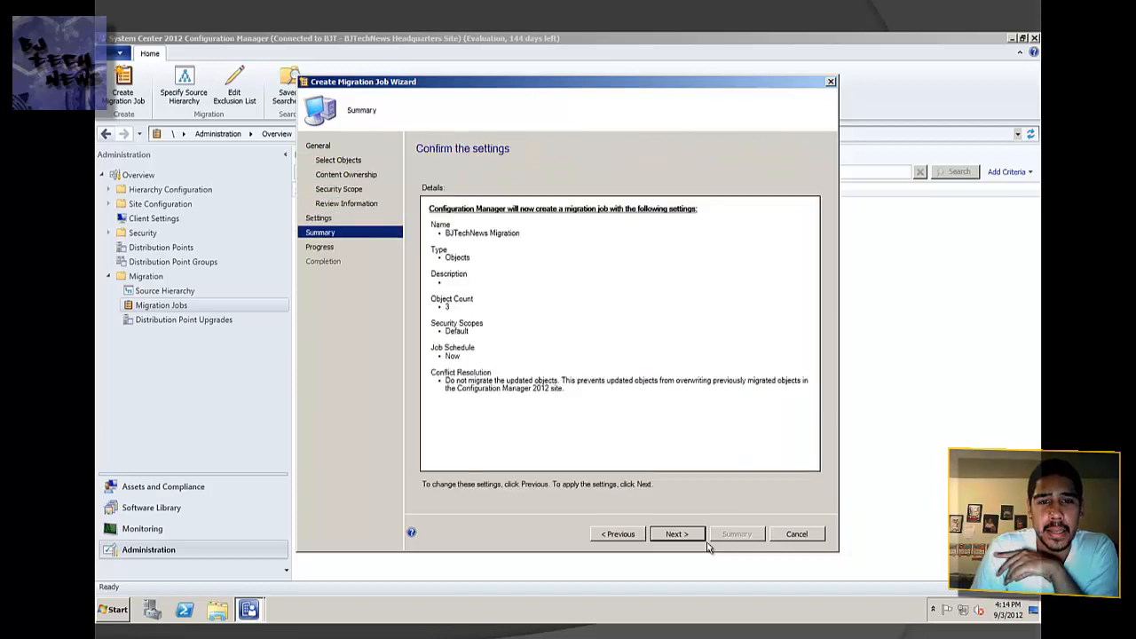
pyautogui.click(676, 533)
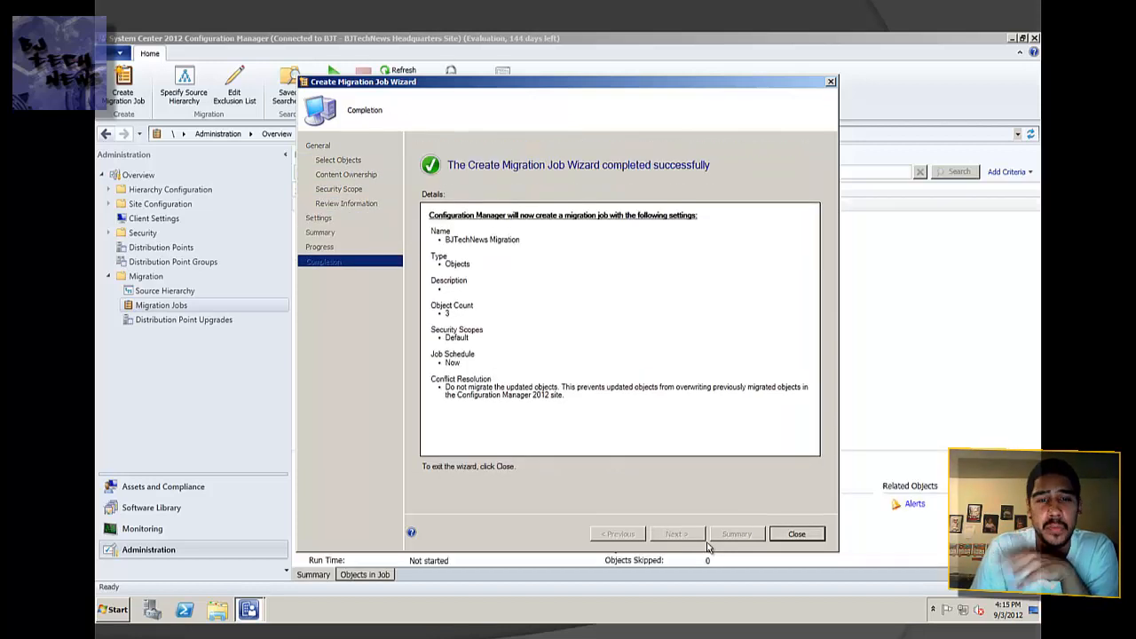
pyautogui.click(796, 533)
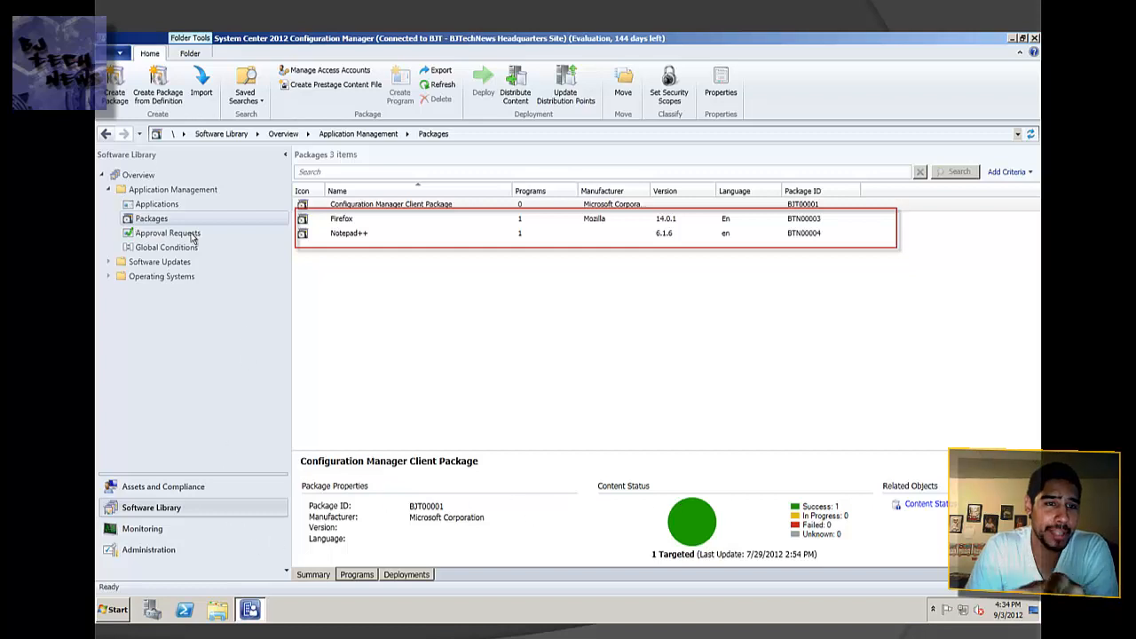
pyautogui.moveTo(360, 244)
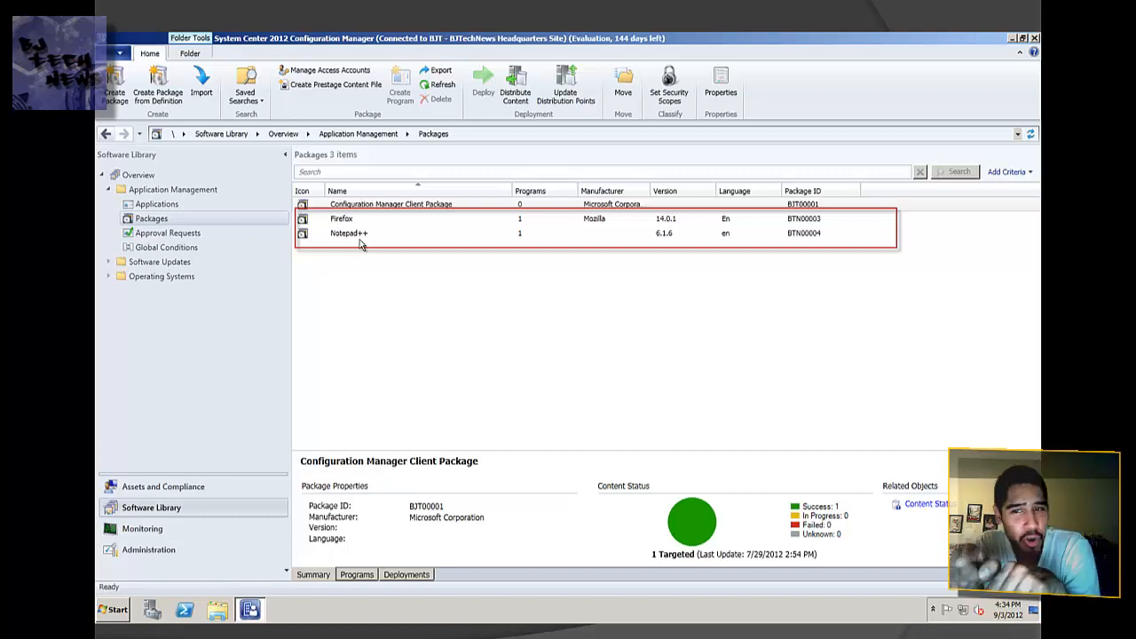
pyautogui.moveTo(869, 219)
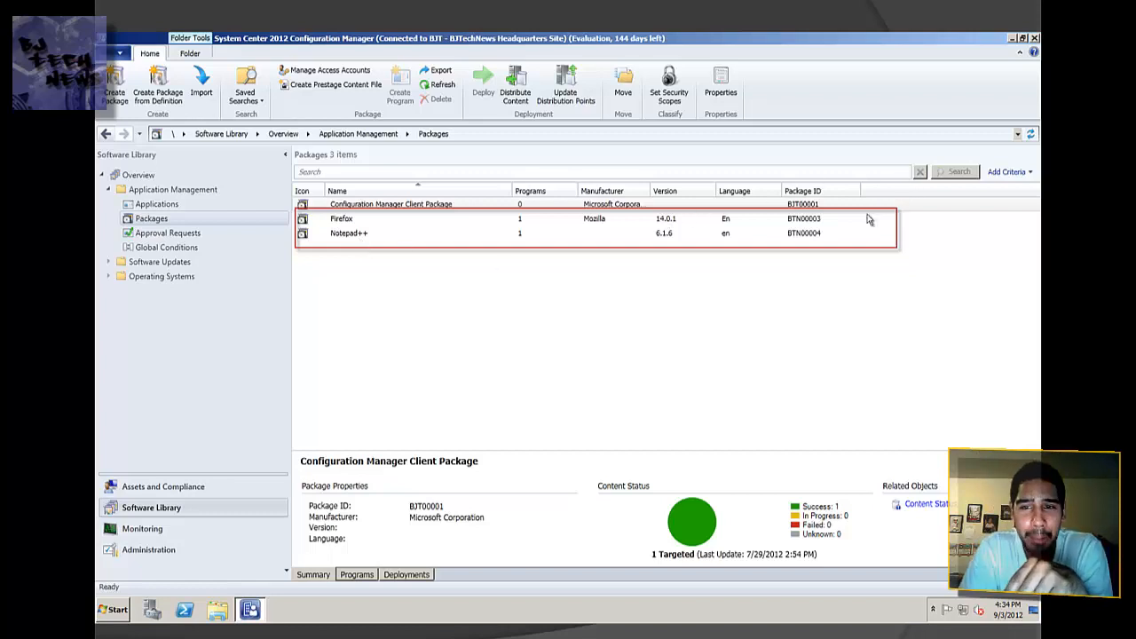
pyautogui.moveTo(801, 222)
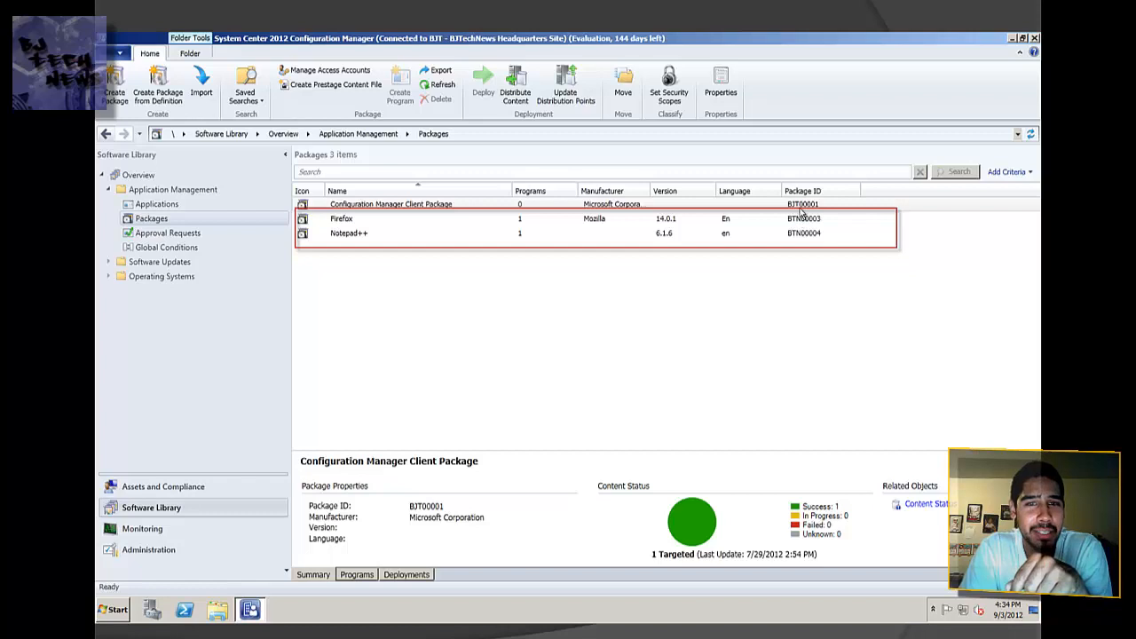
pyautogui.moveTo(434, 47)
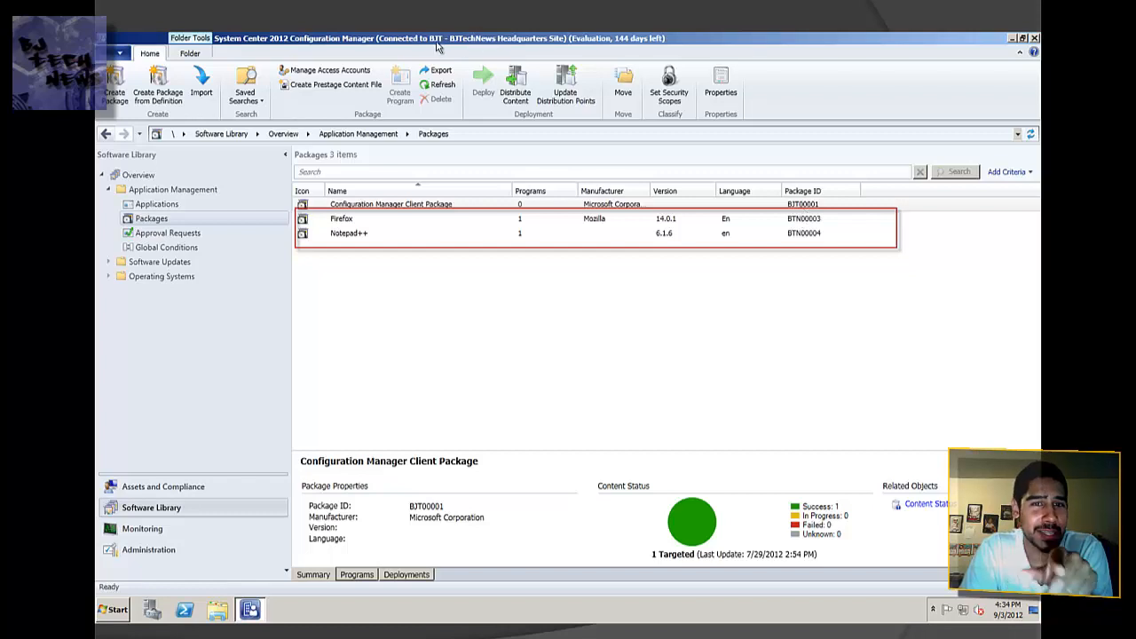